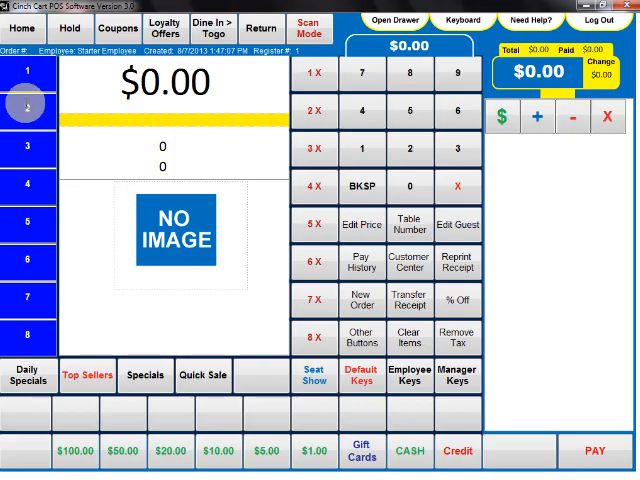
# Go from the sales screen into the Customer Center, starting a new customer record
pyautogui.click(310, 28)
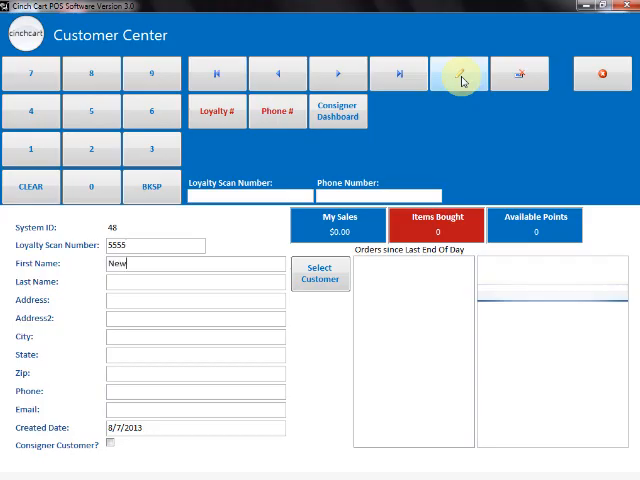
# Set the last name to 'Consigner', making the loyalty-5555 customer 'New Consigner'
pyautogui.write('Consigner')
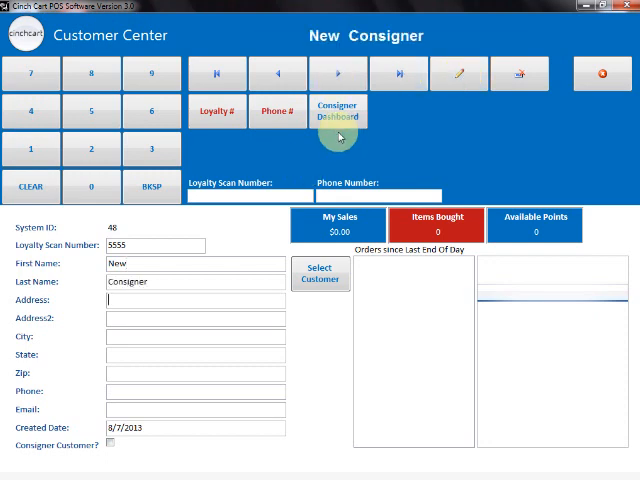
pyautogui.click(336, 110)
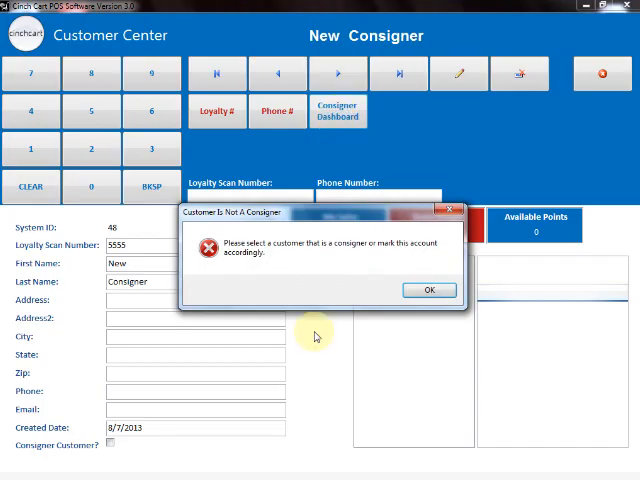
pyautogui.moveTo(248, 224)
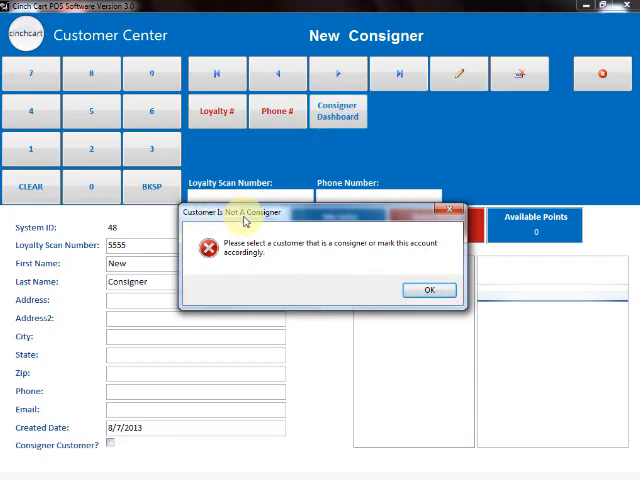
pyautogui.click(428, 290)
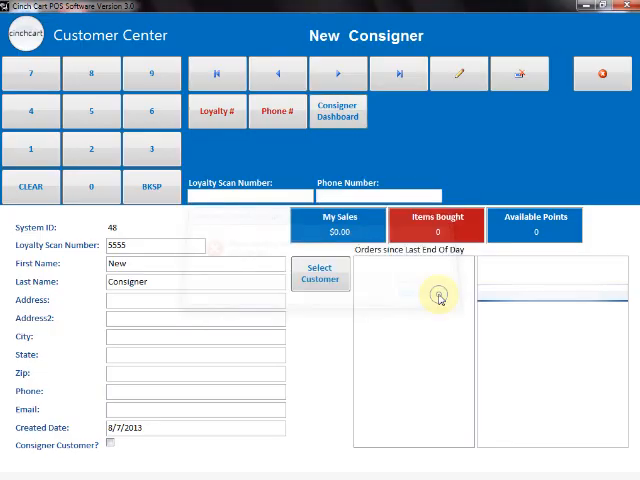
pyautogui.moveTo(112, 448)
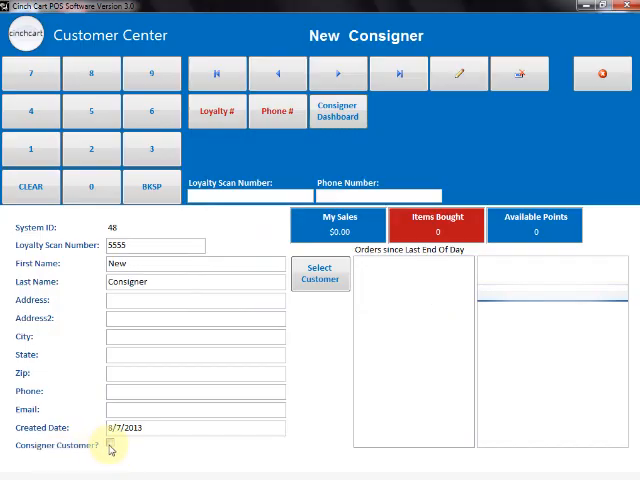
# Flag New Consigner's record with the 'Consigner Customer?' checkbox
pyautogui.click(112, 444)
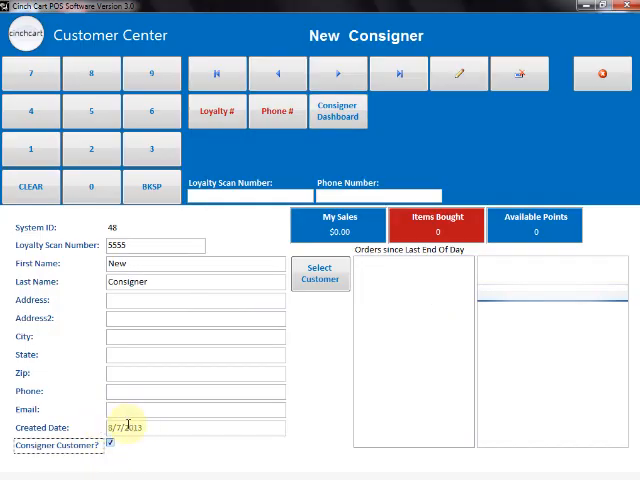
pyautogui.moveTo(200, 426)
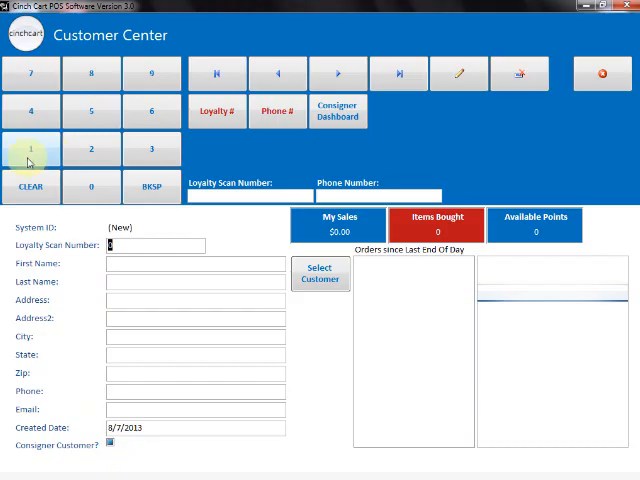
# Load customer 5555 on the keypad and bring up New Consigner's Consigner Dashboard
pyautogui.click(30, 148)
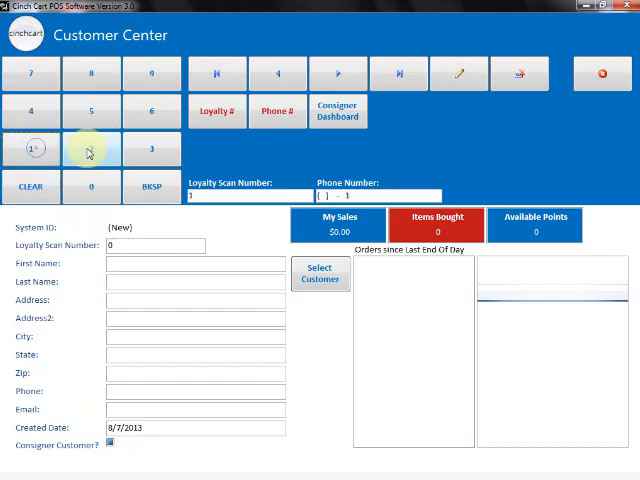
pyautogui.click(90, 112)
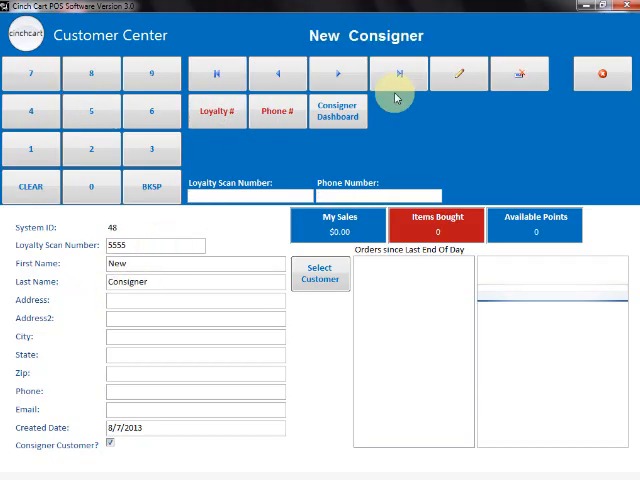
pyautogui.click(338, 110)
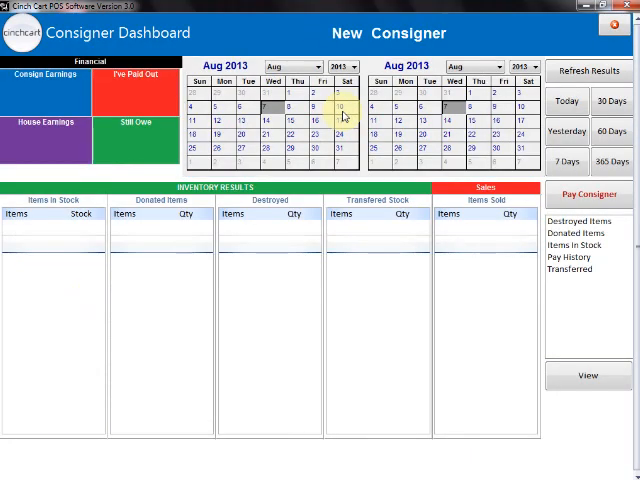